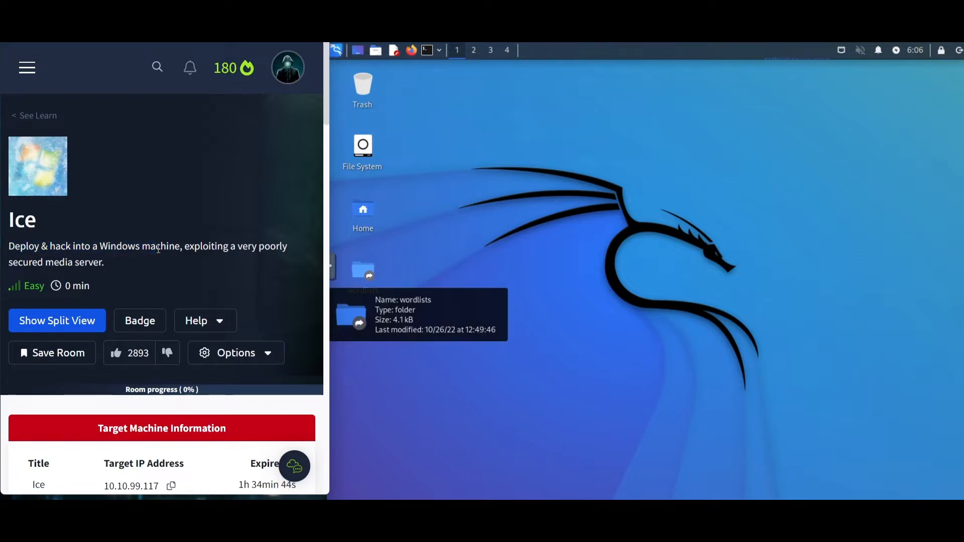
# Mark the 'Deploy the machine!' question complete in the Ice room task list.
pyautogui.scroll(-3)
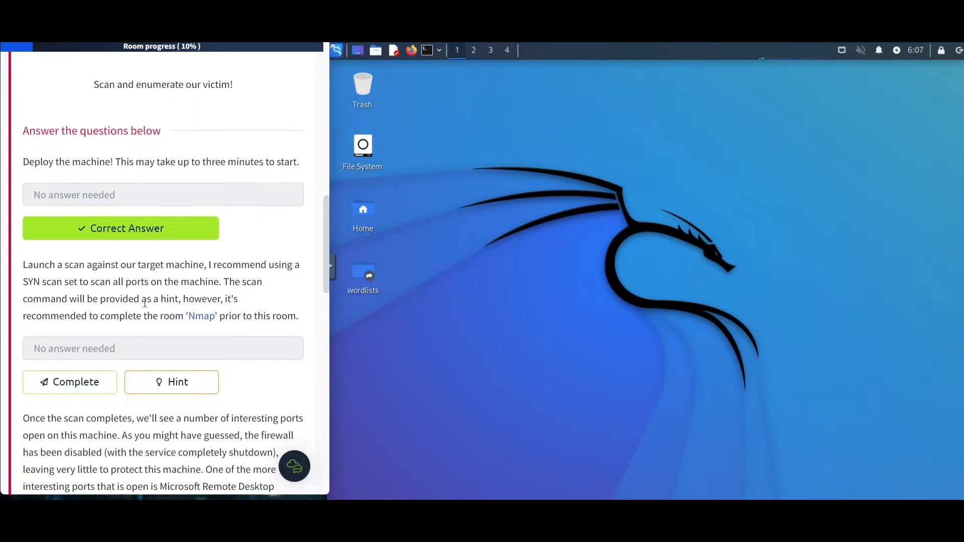
pyautogui.click(69, 381)
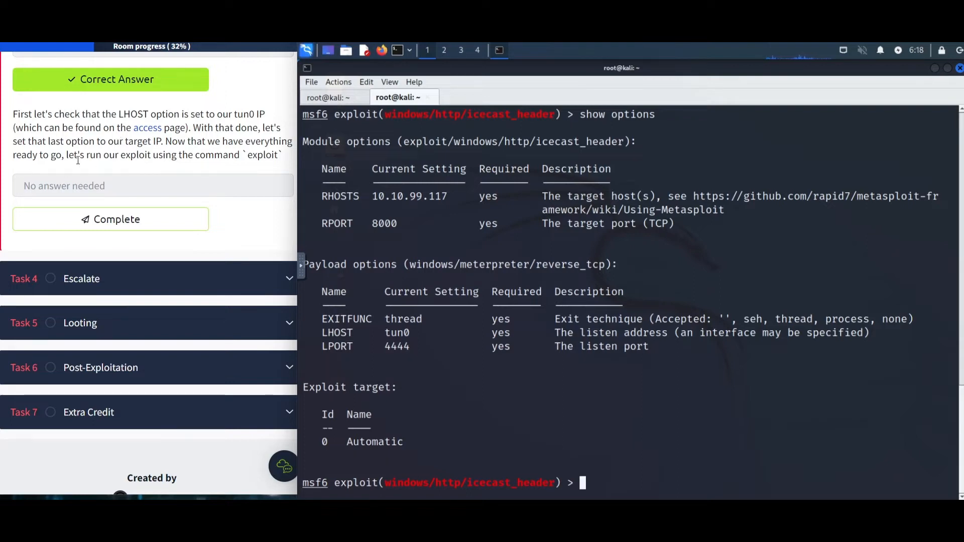
# Launch the Icecast exploit against 10.10.99.117 with the 'exploit' command.
pyautogui.write('exploit')
pyautogui.write('7601')
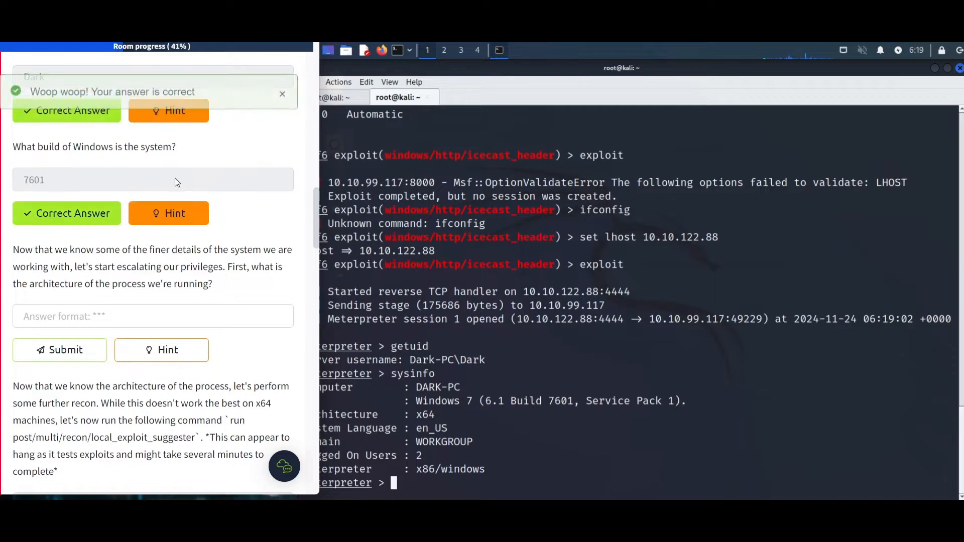
pyautogui.click(61, 350)
pyautogui.write('option')
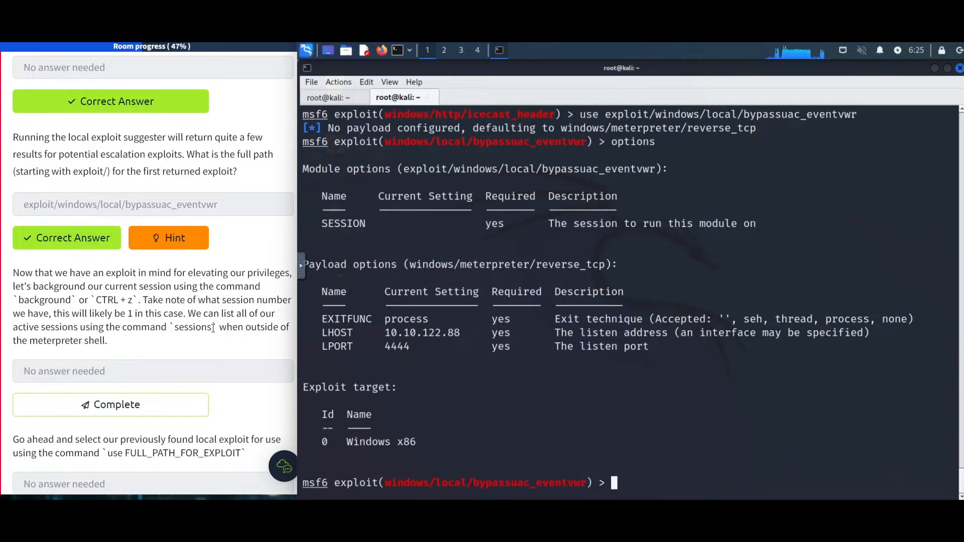
# Point the bypassuac_eventvwr exploit at session 1 with 'set session 1'.
pyautogui.write('set session 1')
pyautogui.write('creds')
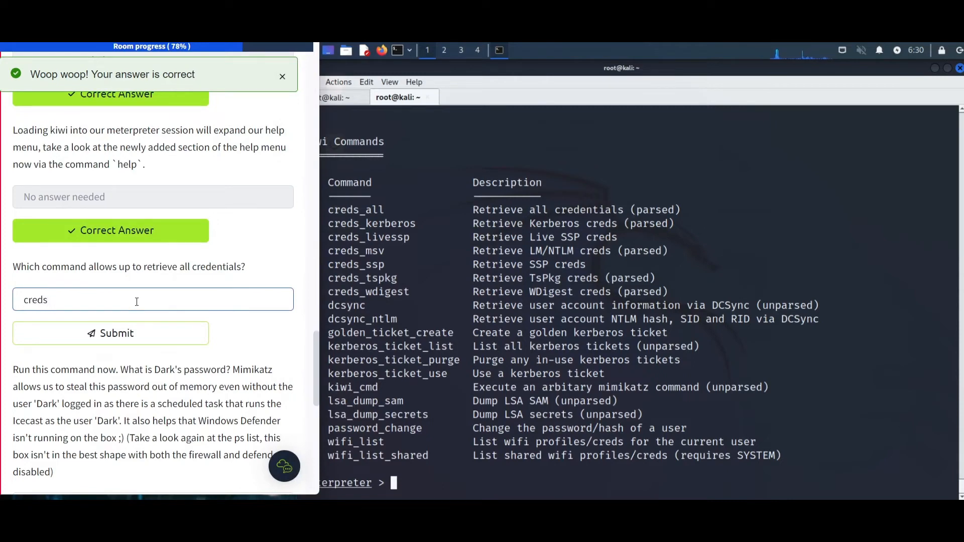
# Submit creds_all as the Kiwi command that retrieves all credentials.
pyautogui.click(110, 333)
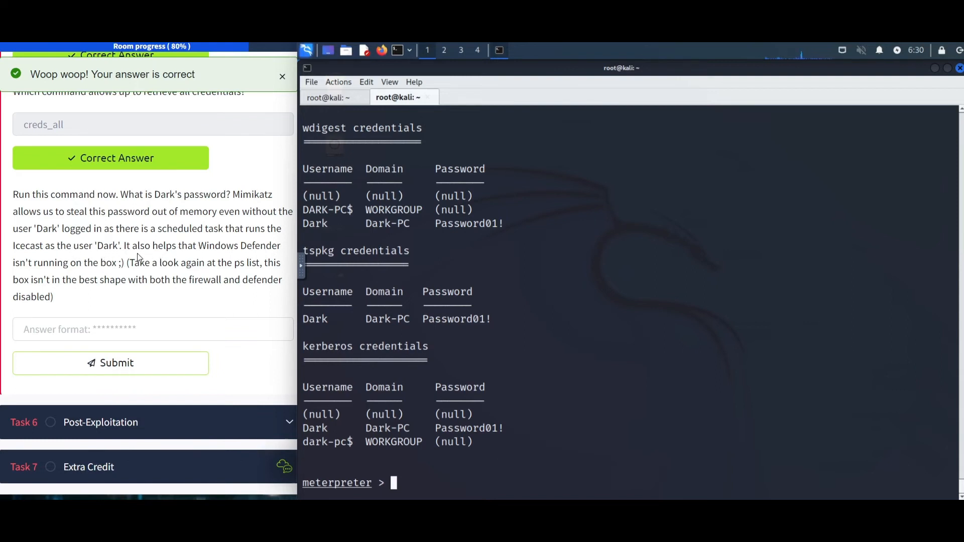
# List the target's running processes with 'ps' after reading the credential dump.
pyautogui.write('ps')
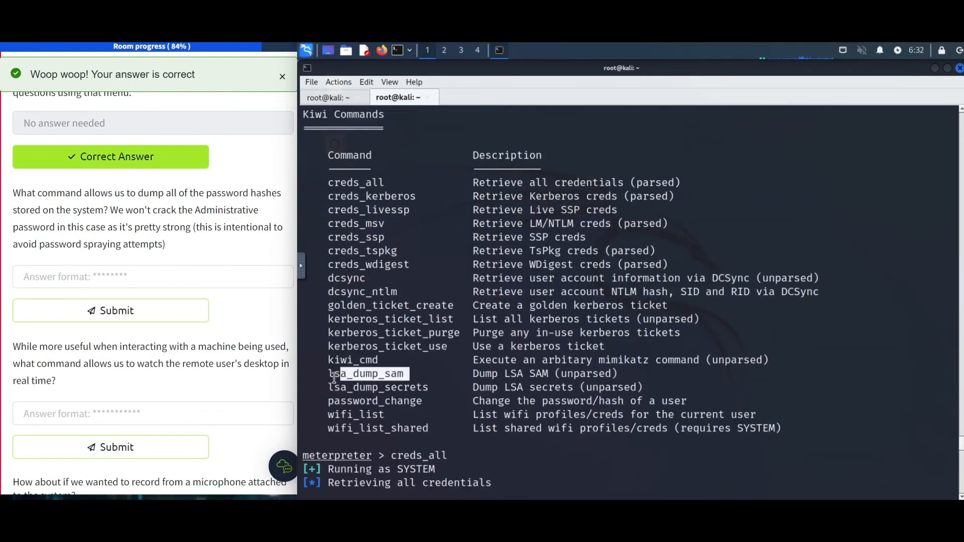
# Submit timestomp for the file-timestamp question and move to the golden ticket question.
pyautogui.scroll(-3)
pyautogui.write('timesta')
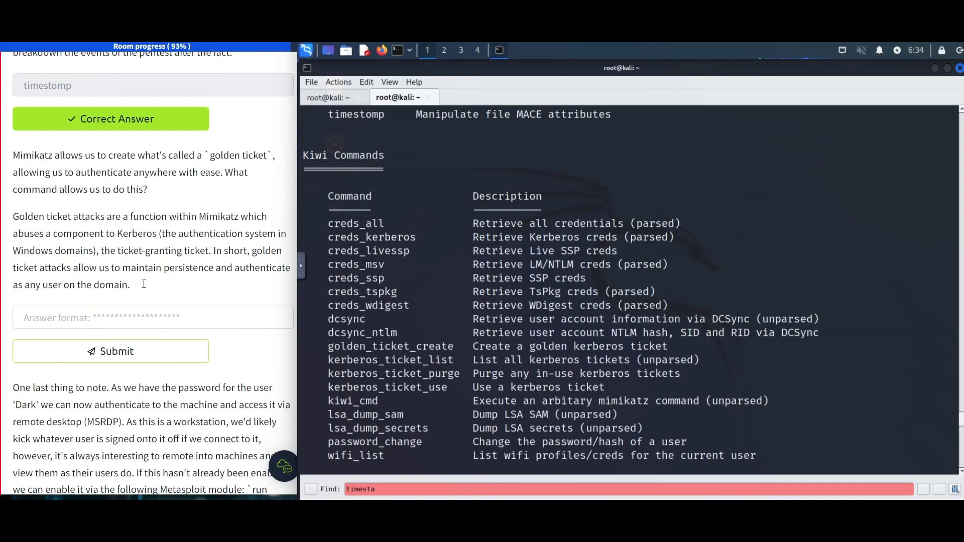
pyautogui.click(110, 351)
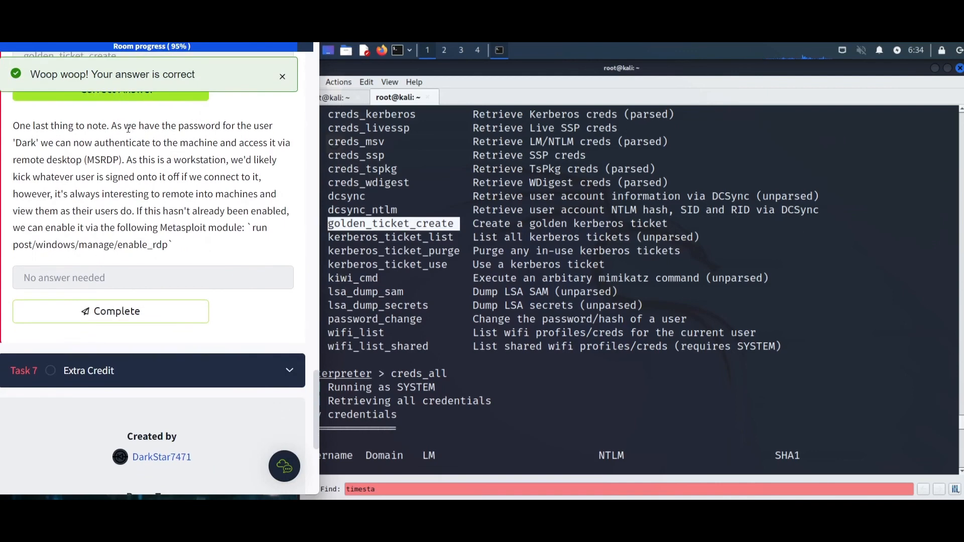